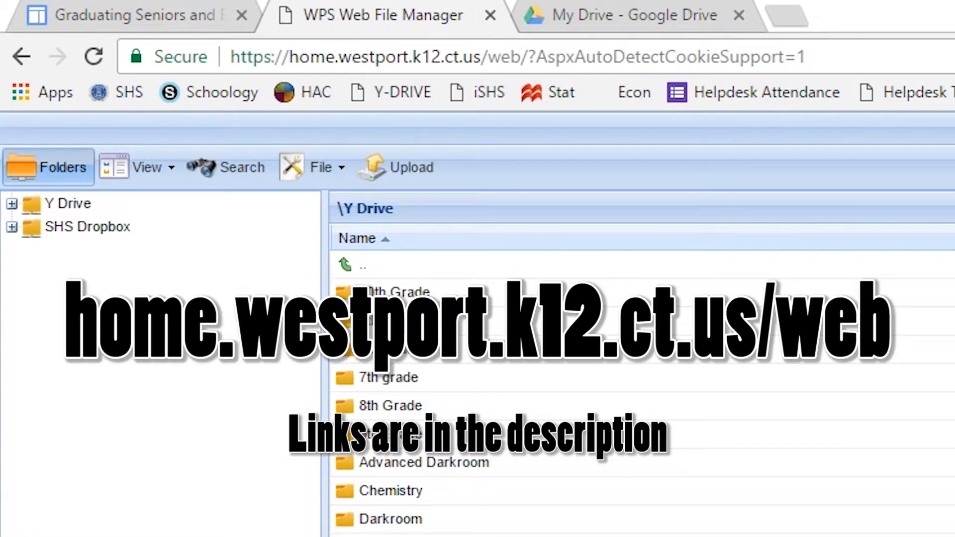
Mark all thirteen Y Drive folders as one group via Select all.
click(493, 56)
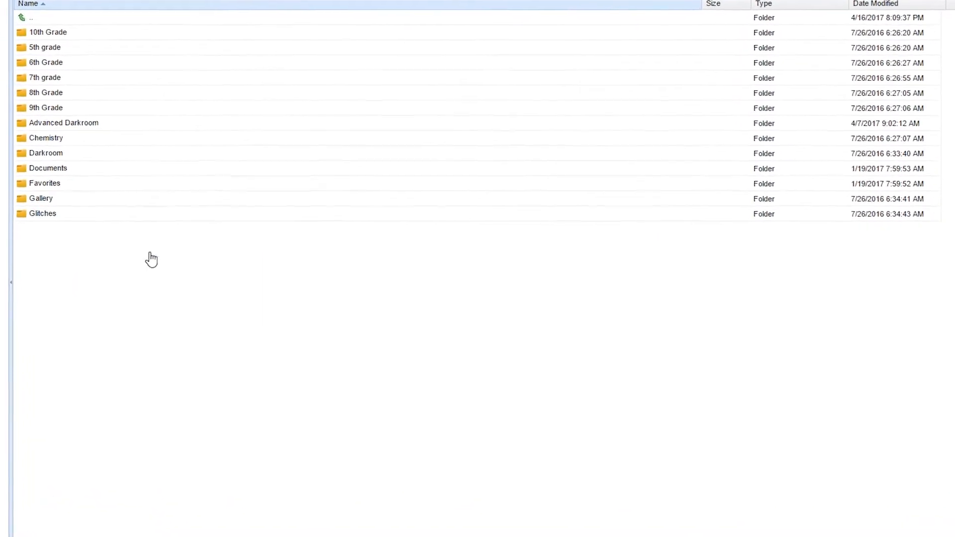
right_click(152, 259)
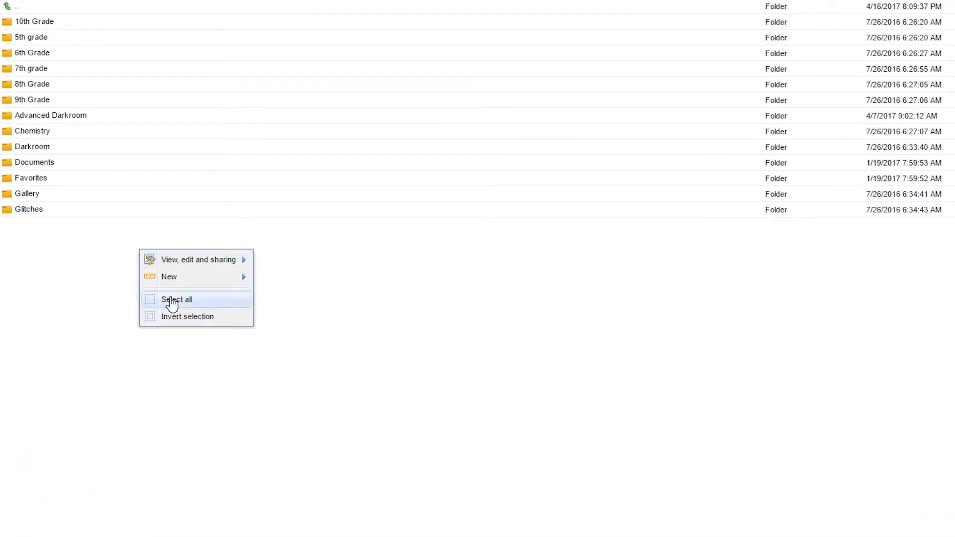
click(178, 300)
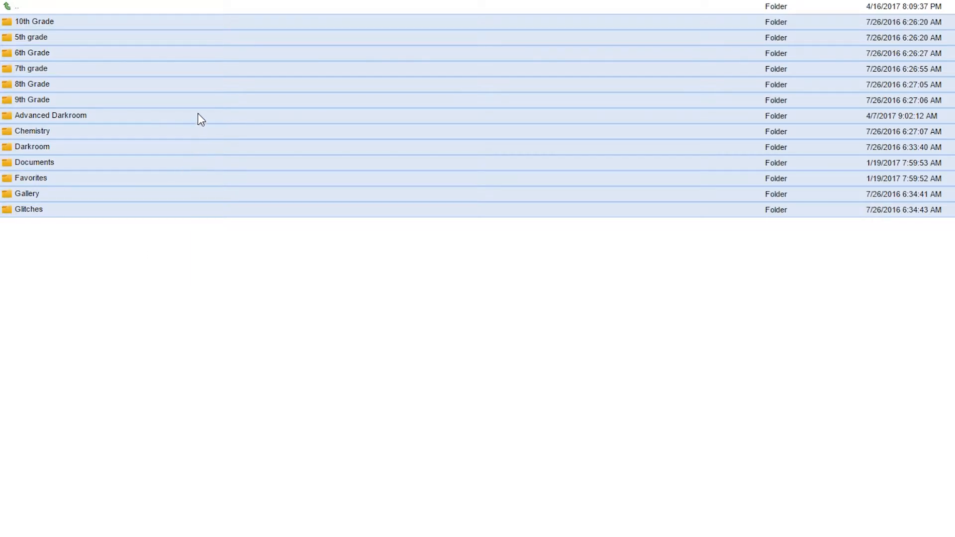
Compress the selected Y Drive folders and download them as a zip.
right_click(201, 119)
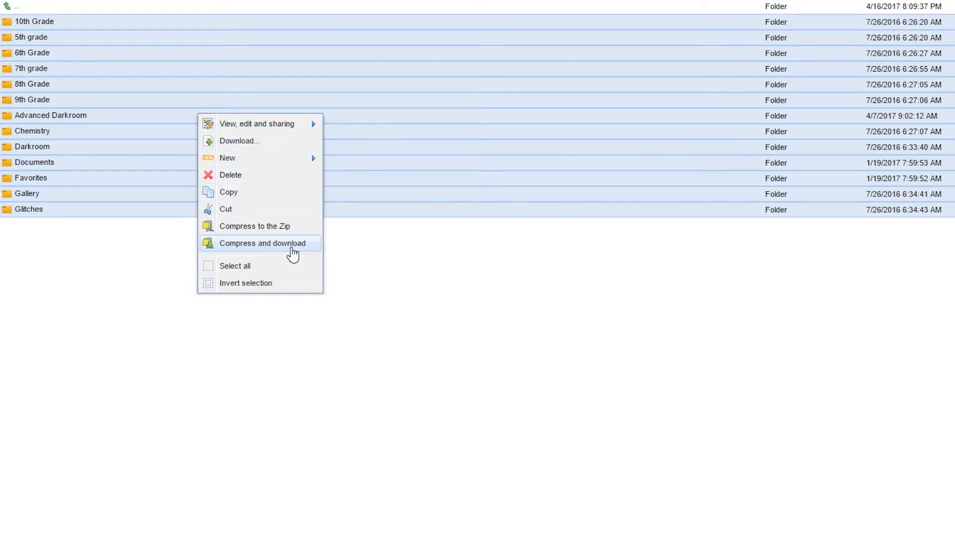
click(263, 242)
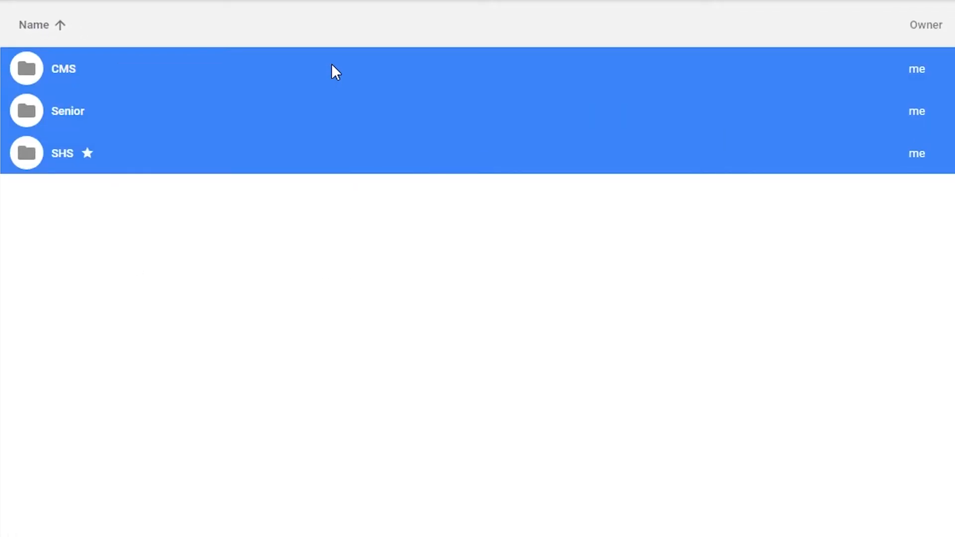
Request a download of the selected CMS, Senior and SHS folders from My Drive.
right_click(338, 70)
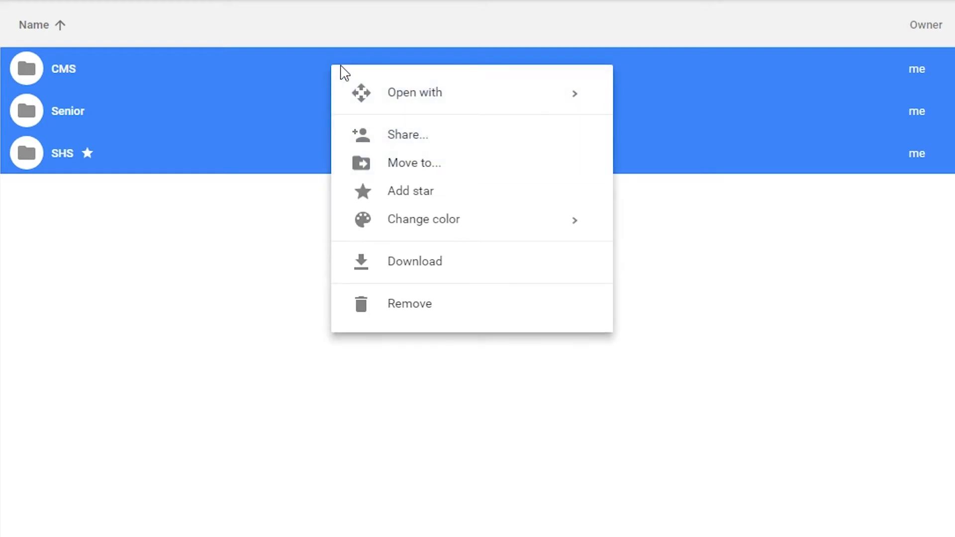
mouse_move(448, 267)
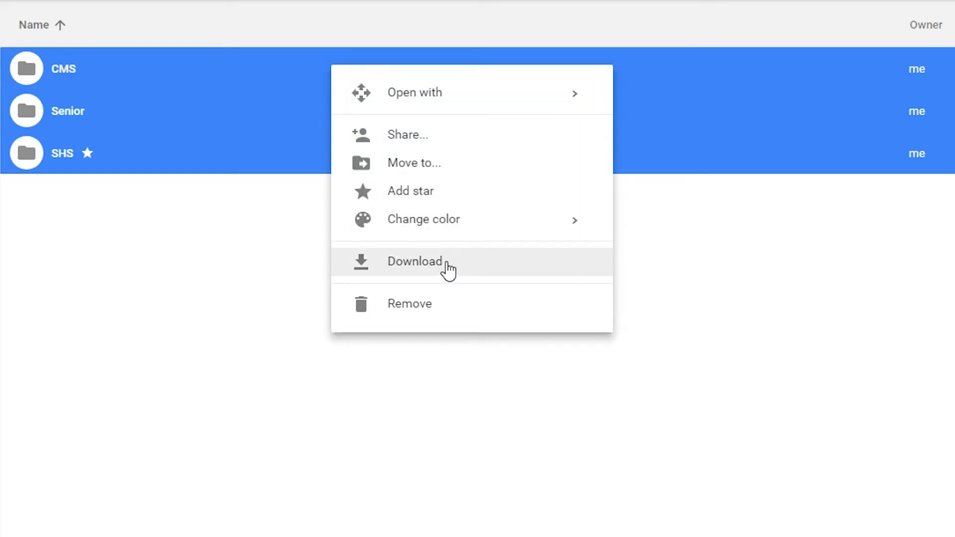
click(414, 261)
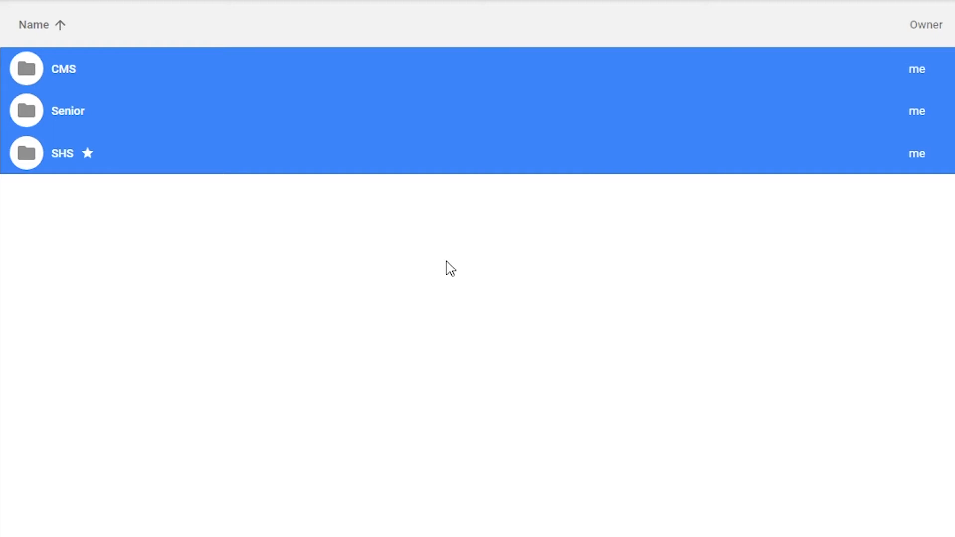